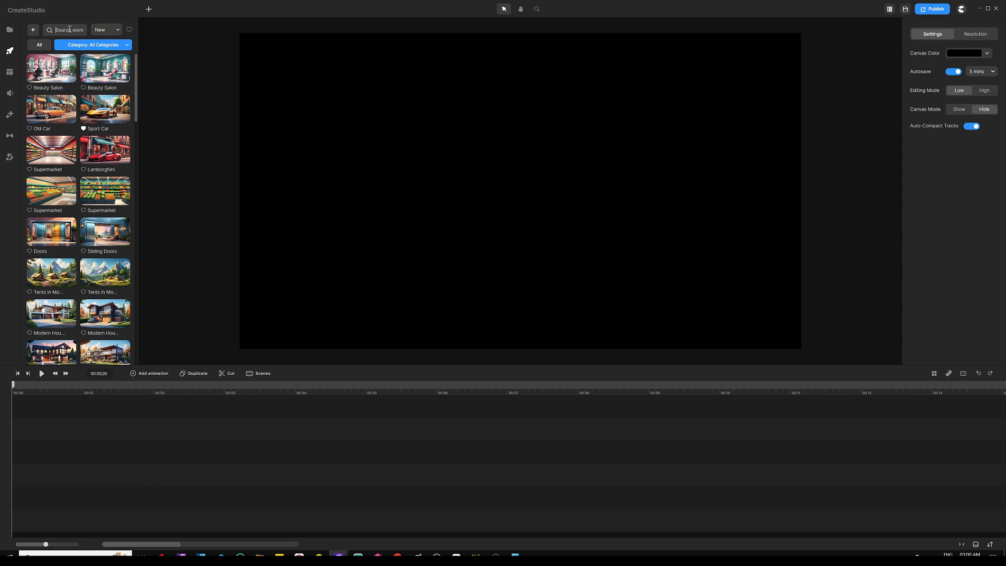
Search the backgrounds for 'road' and browse the 3D road scene results.
text(road)
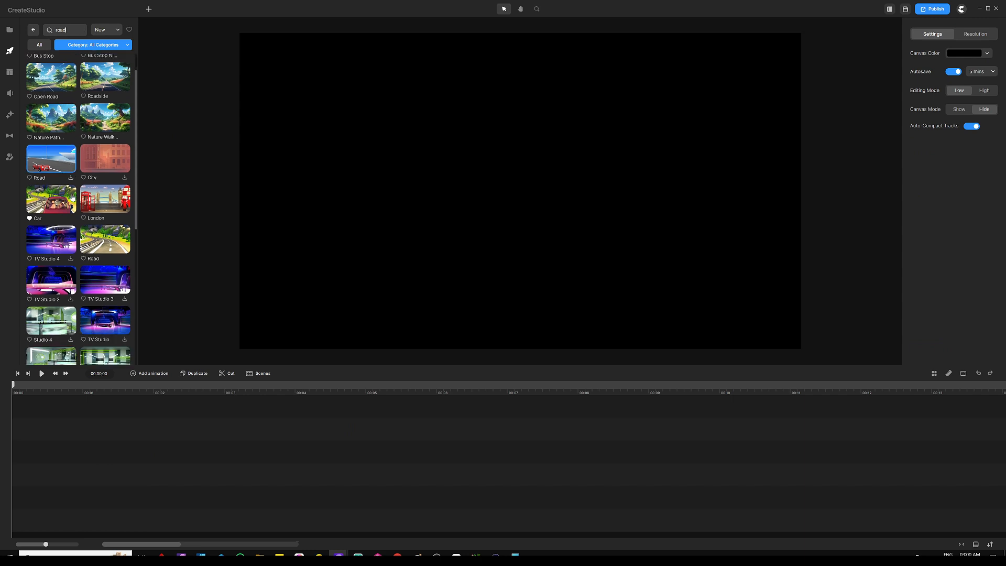
scroll(down, 3)
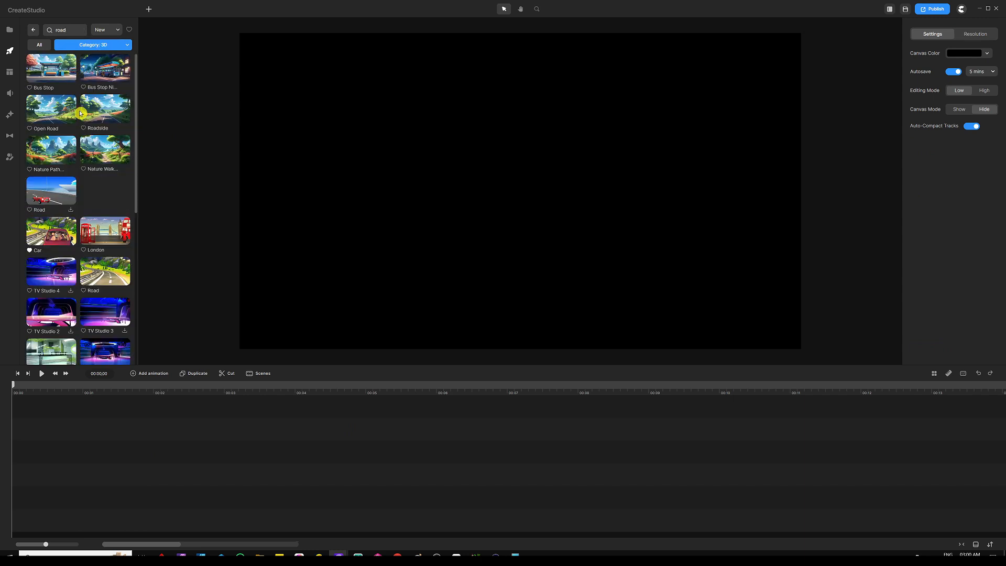
scroll(down, 3)
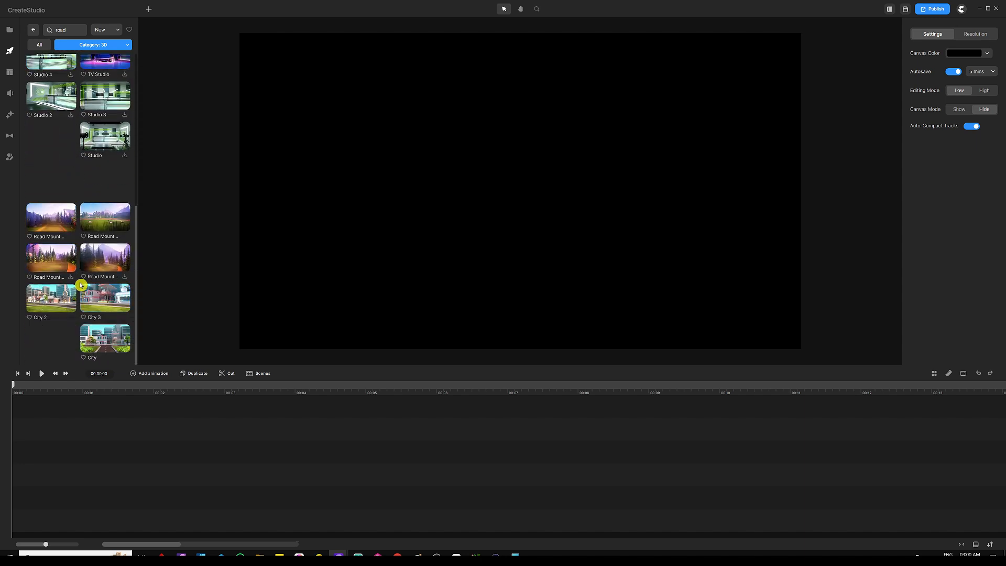
scroll(up, 3)
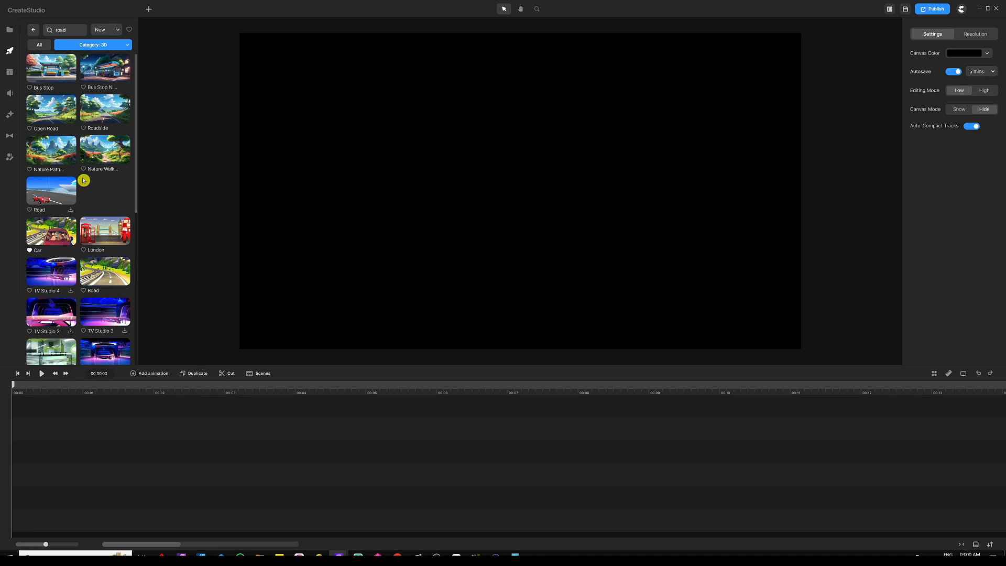
mouse_move(104, 186)
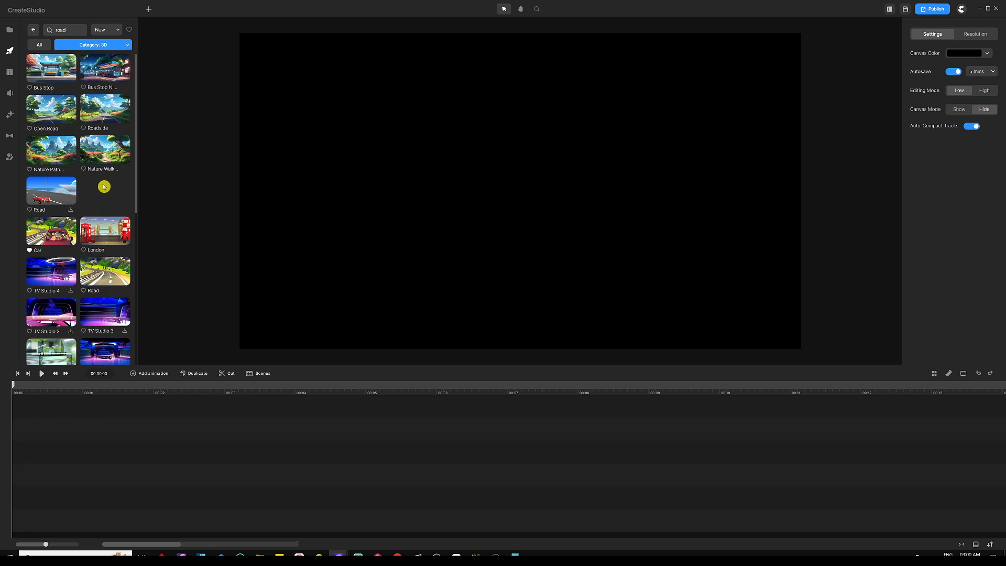
mouse_move(105, 107)
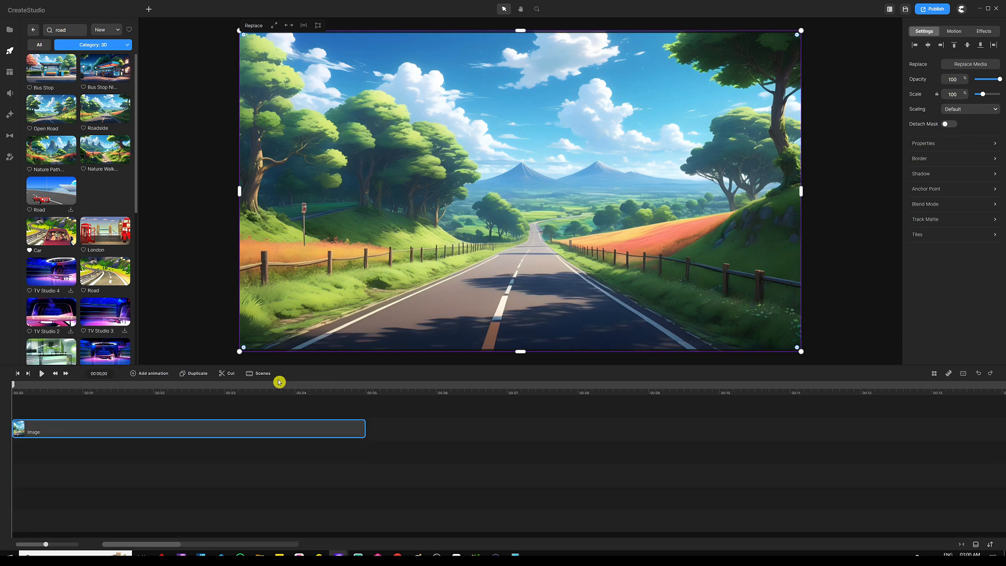
Add Tom to the road scene and apply his glasses-and-plaid-shirt preset.
click(10, 158)
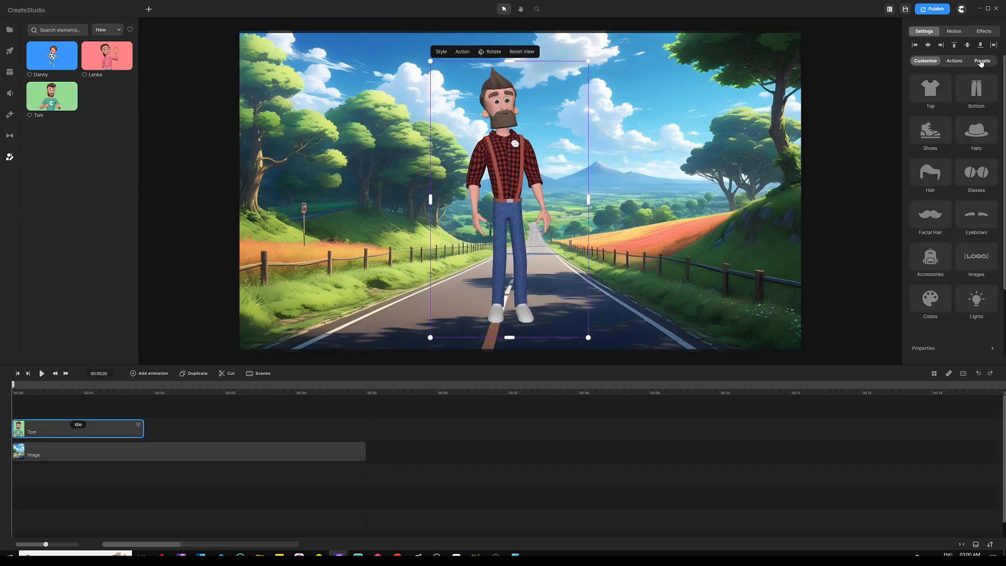
click(981, 60)
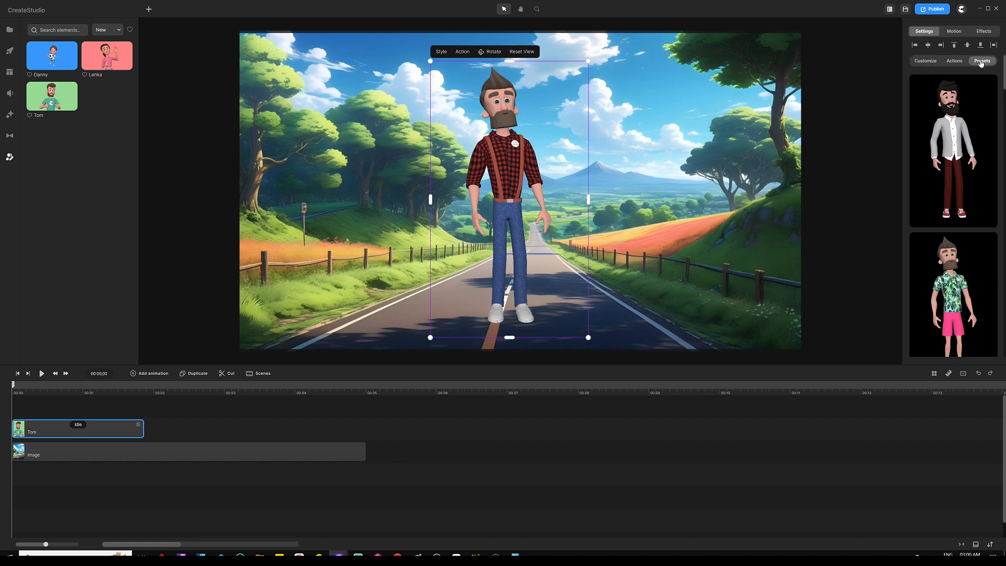
scroll(down, 3)
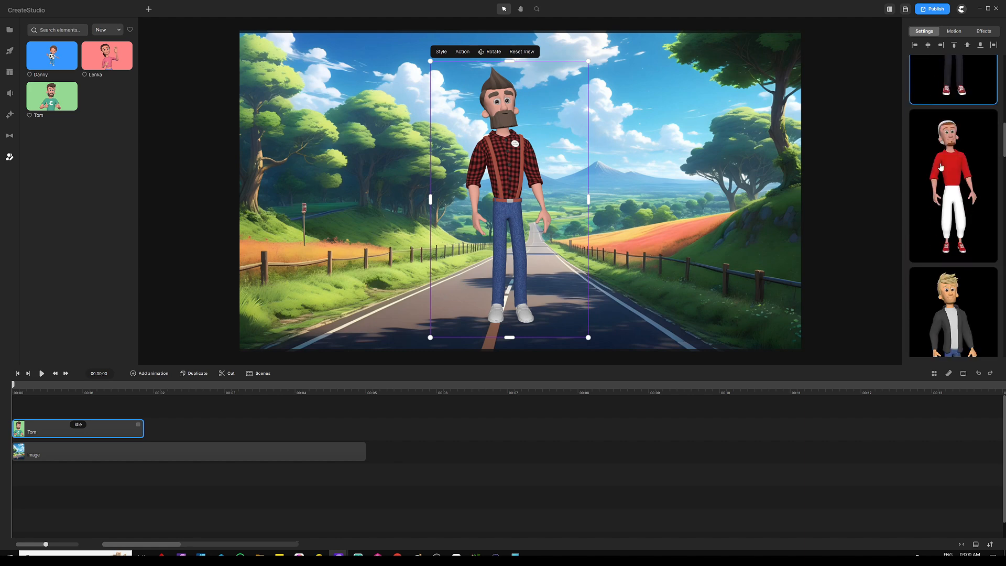
scroll(down, 3)
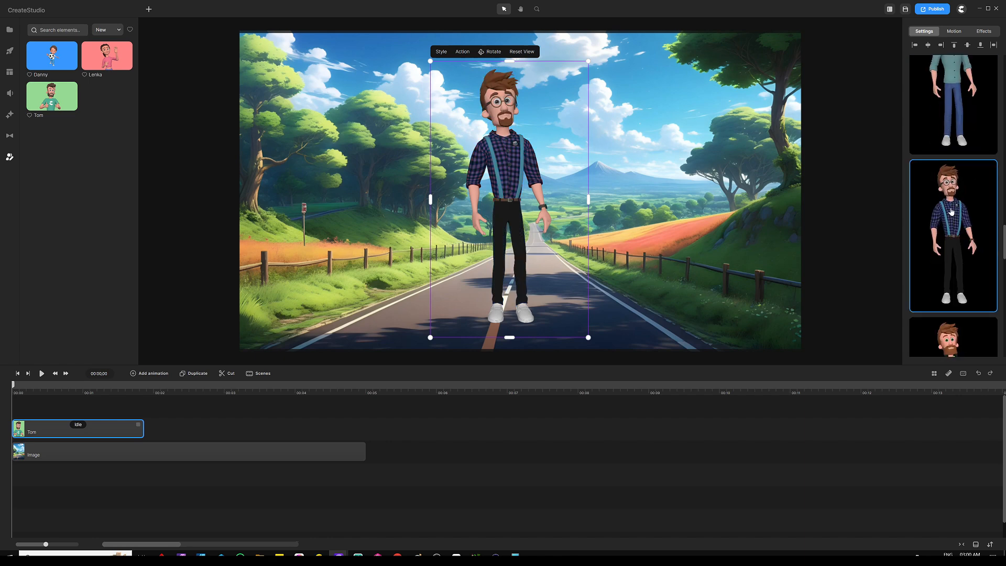
scroll(down, 3)
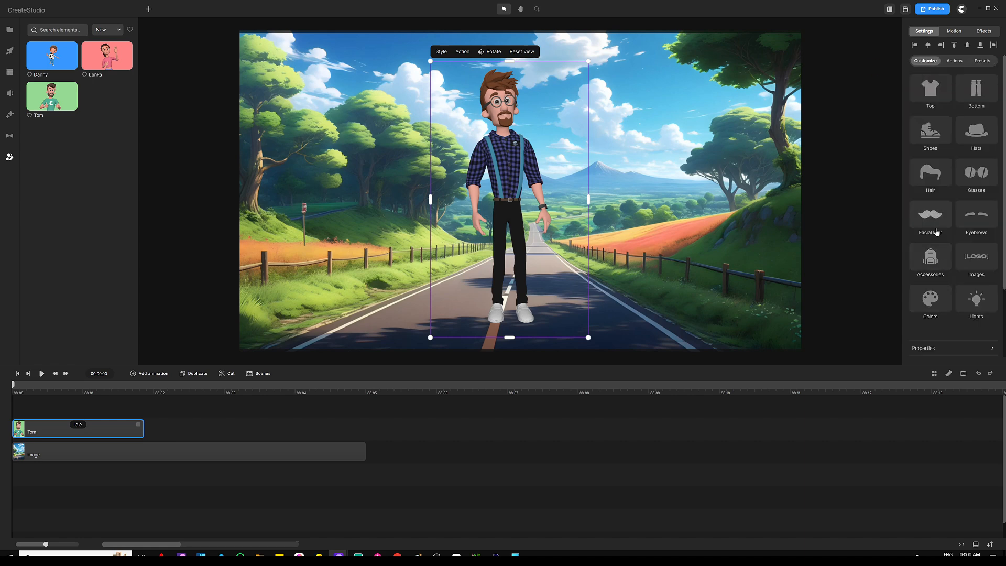
click(975, 174)
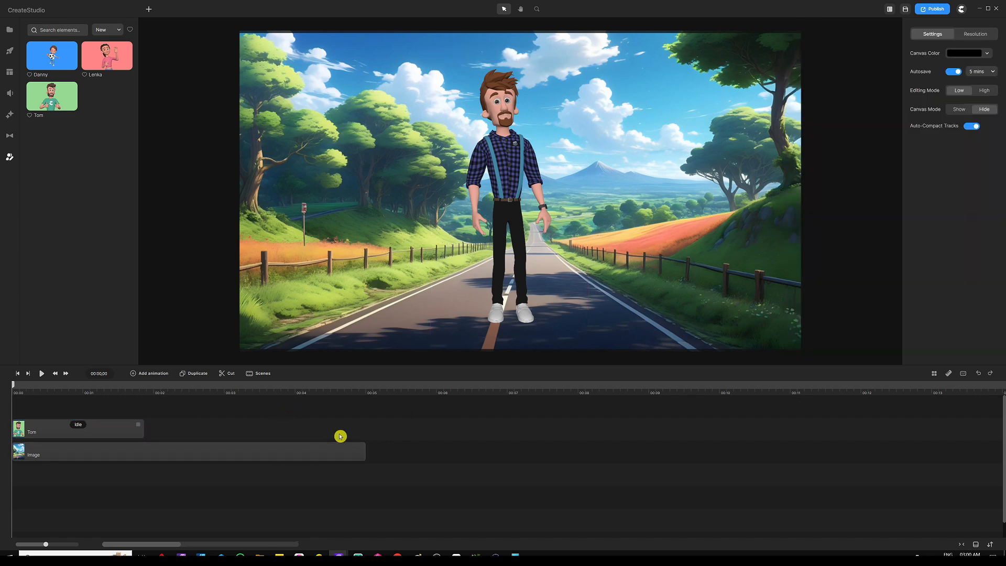
mouse_move(333, 427)
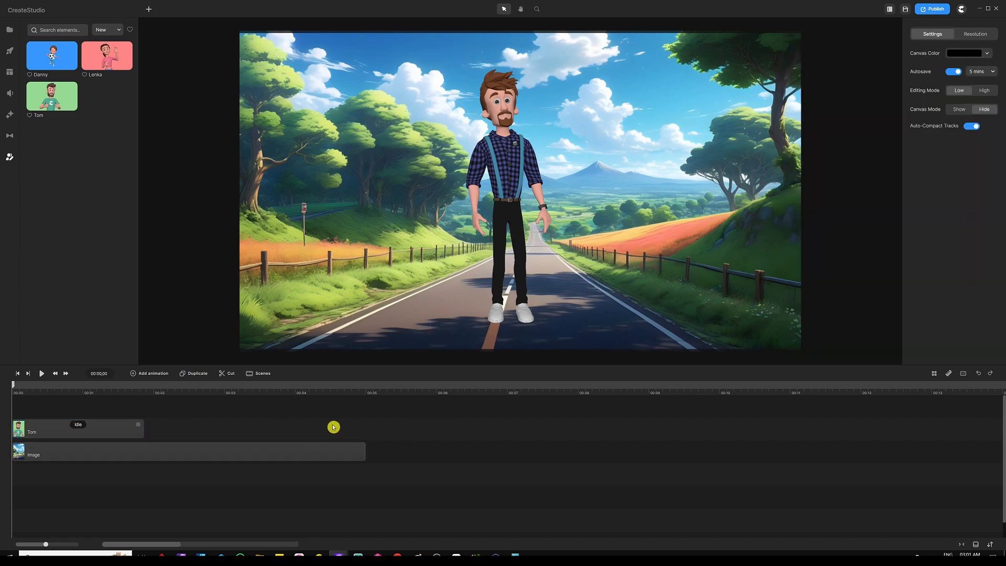
mouse_move(328, 426)
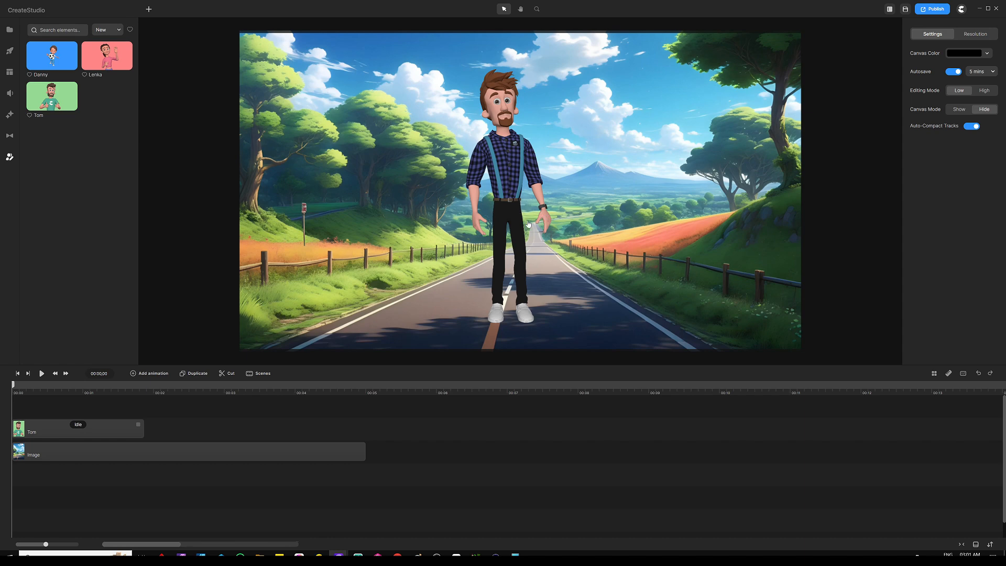
mouse_move(331, 392)
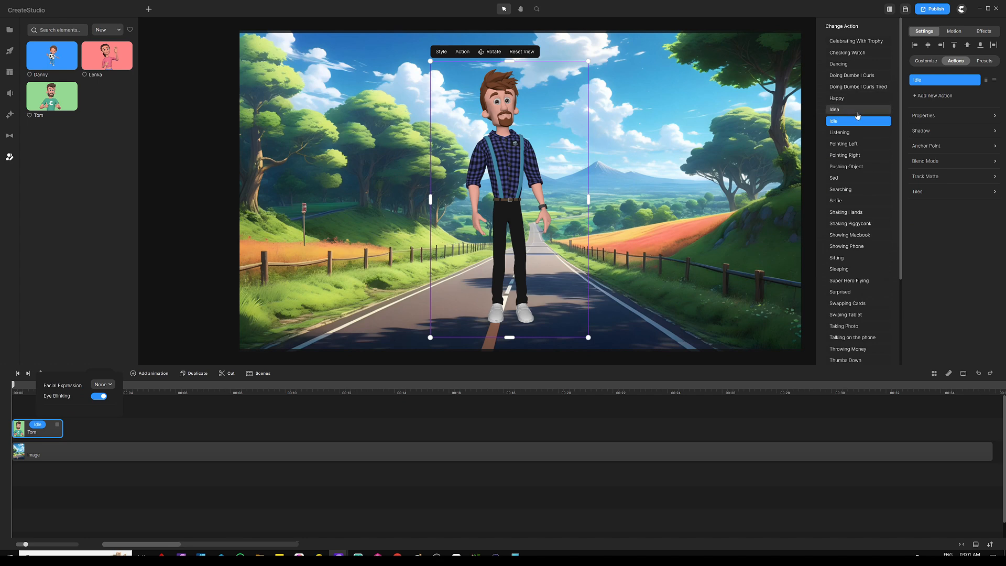
Switch Tom's action from Idle to Walking.
scroll(down, 3)
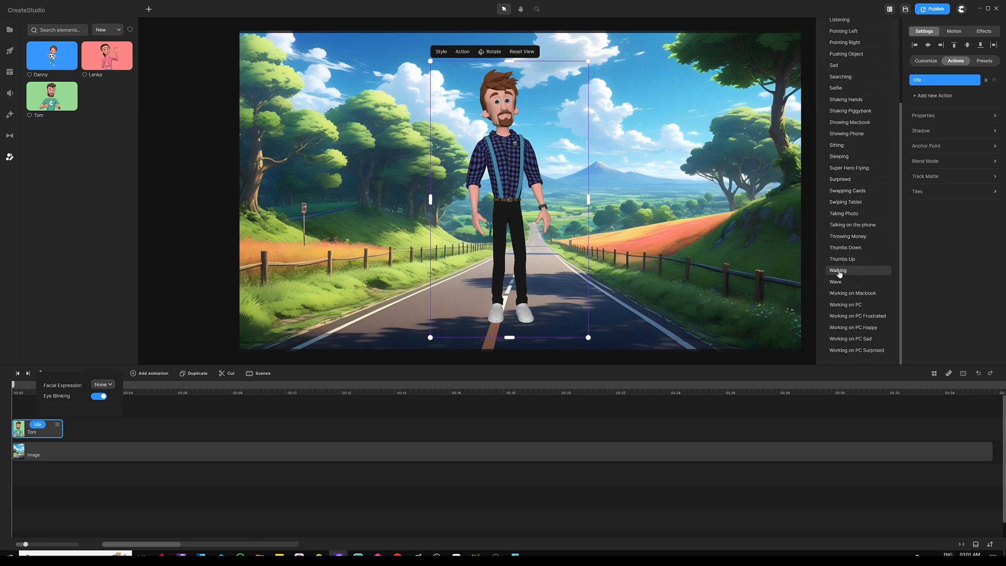
click(838, 271)
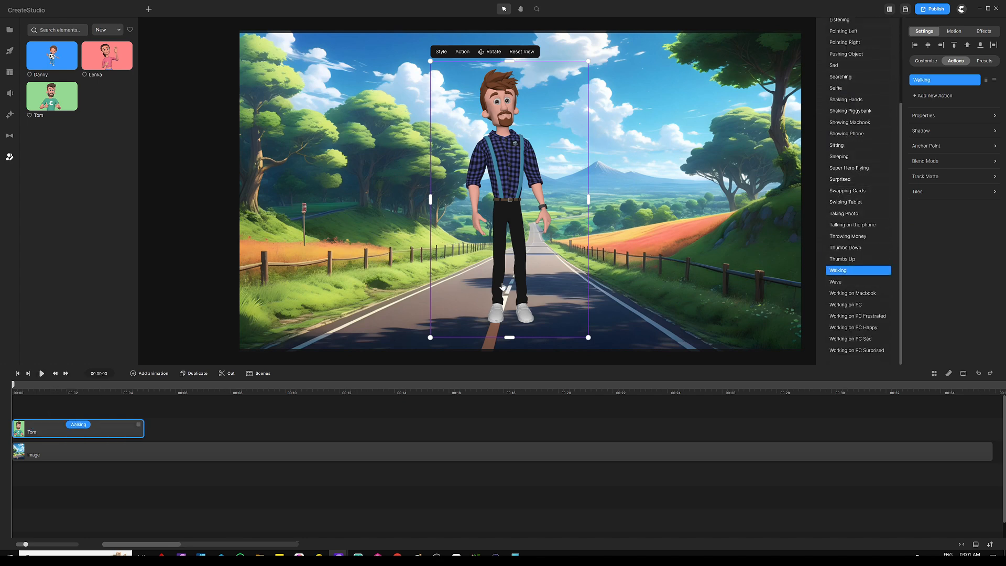
mouse_move(292, 284)
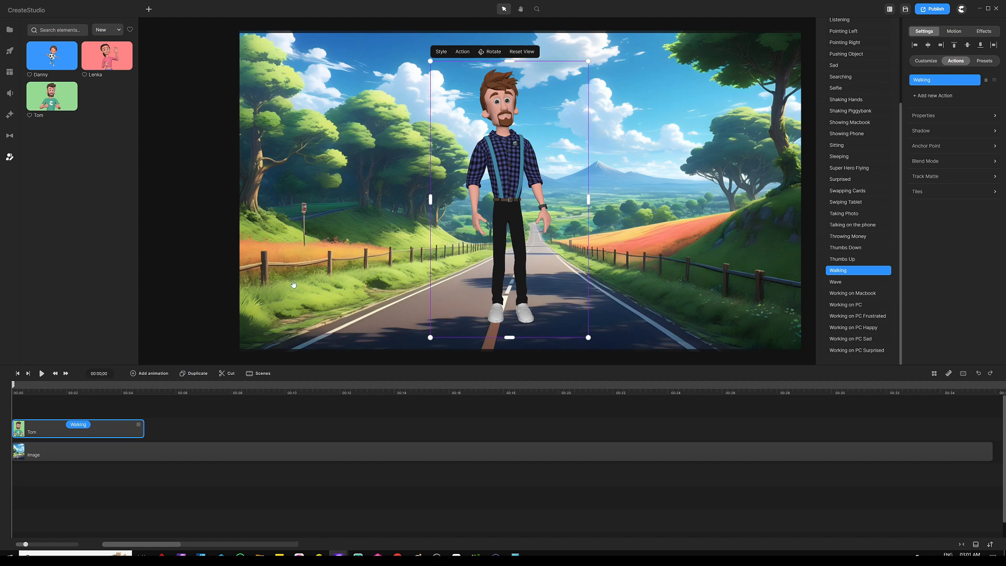
mouse_move(504, 173)
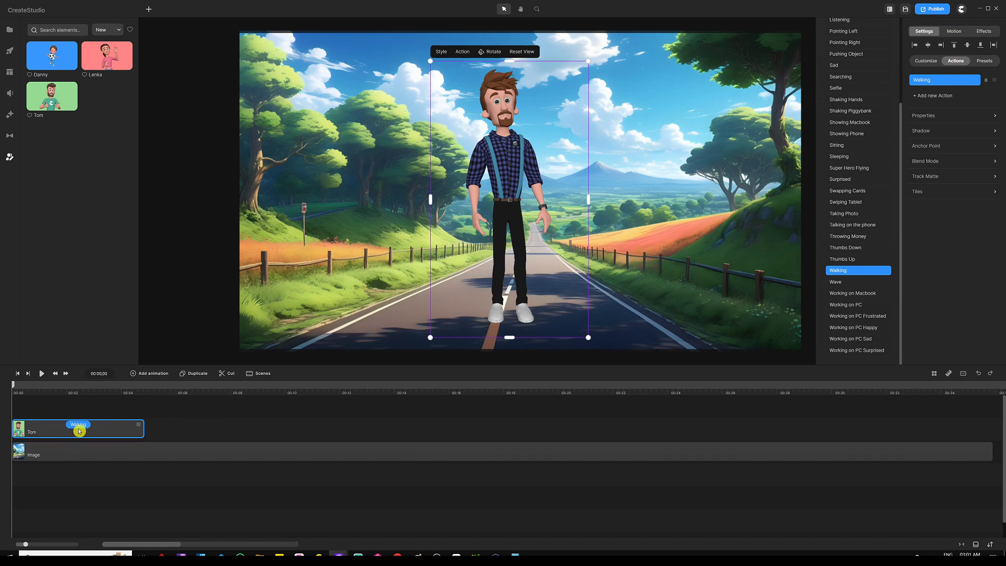
Turn on Disable Start and Disable End for Tom's walking clip.
right_click(78, 428)
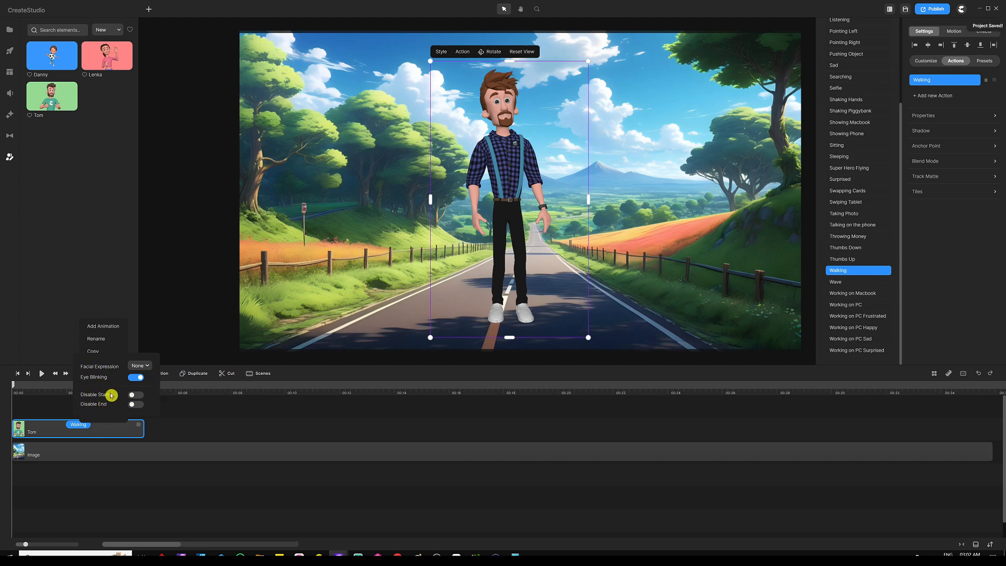
click(135, 394)
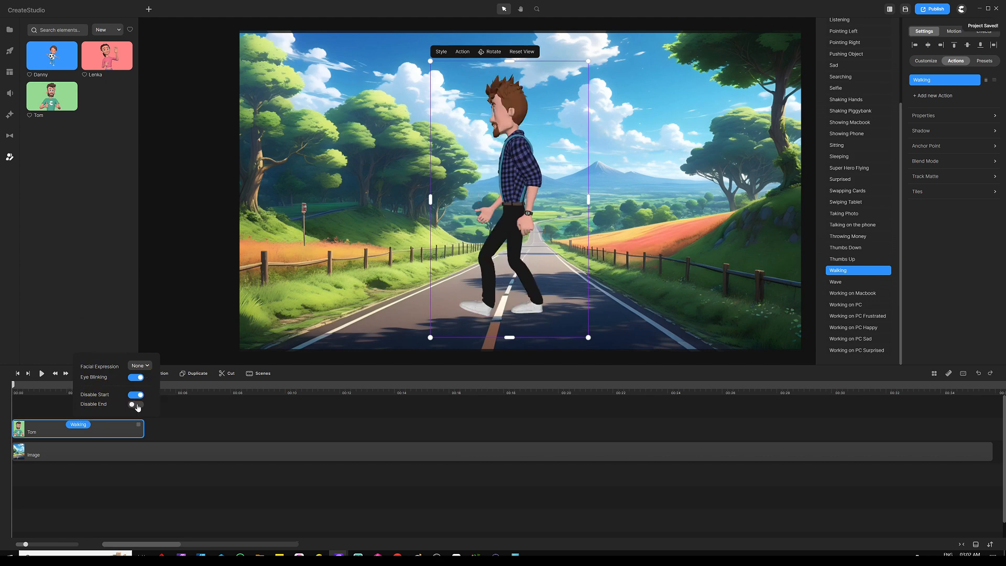
click(136, 403)
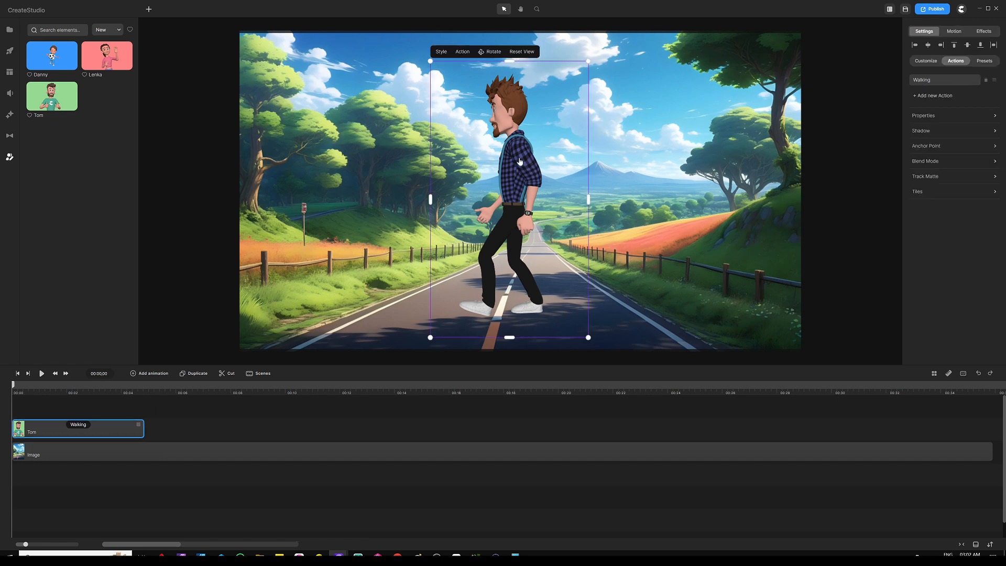
Rotate Tom with the character toolbar's Rotate tool so he faces the viewer.
click(492, 51)
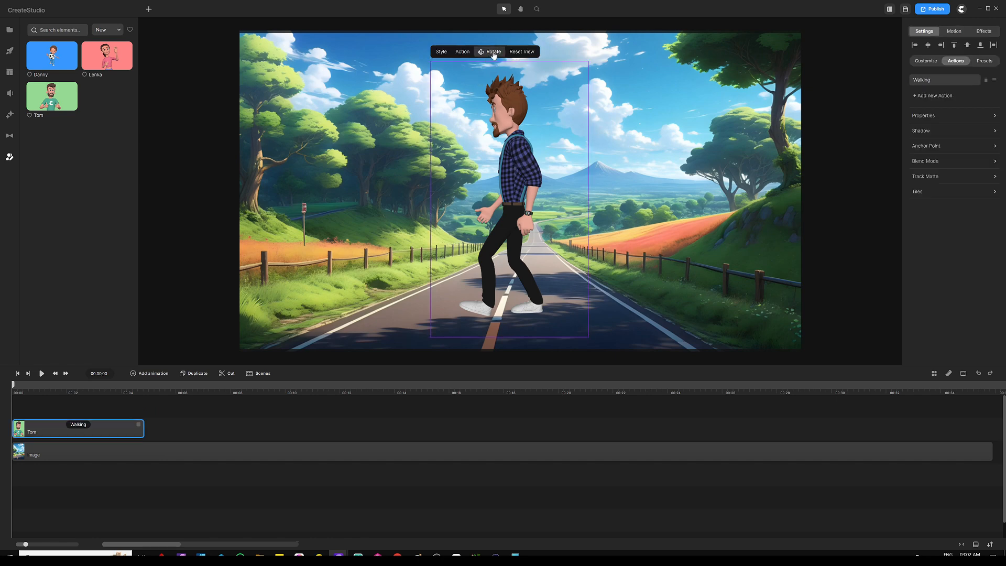
mouse_move(528, 184)
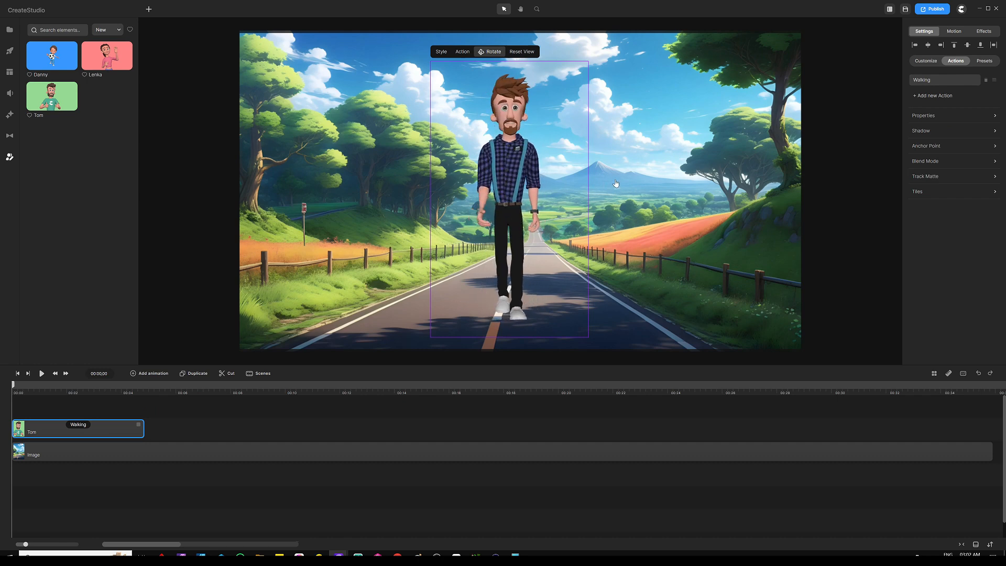
mouse_move(578, 217)
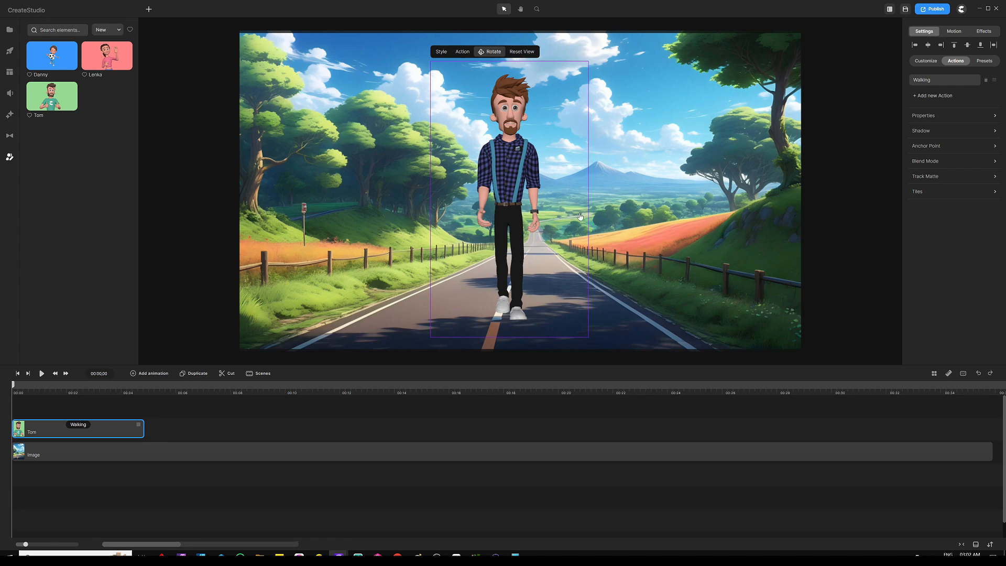
mouse_move(524, 165)
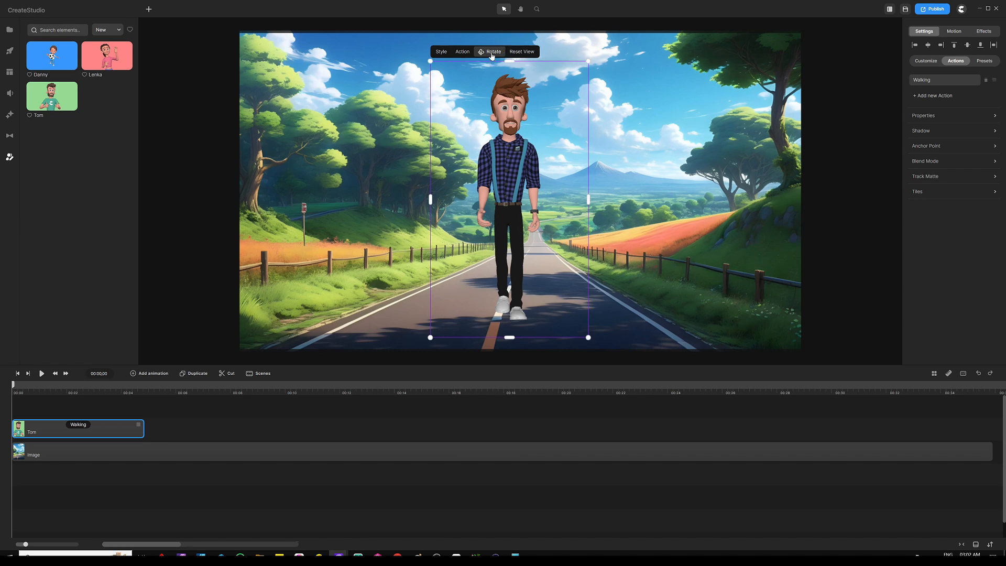
mouse_move(508, 131)
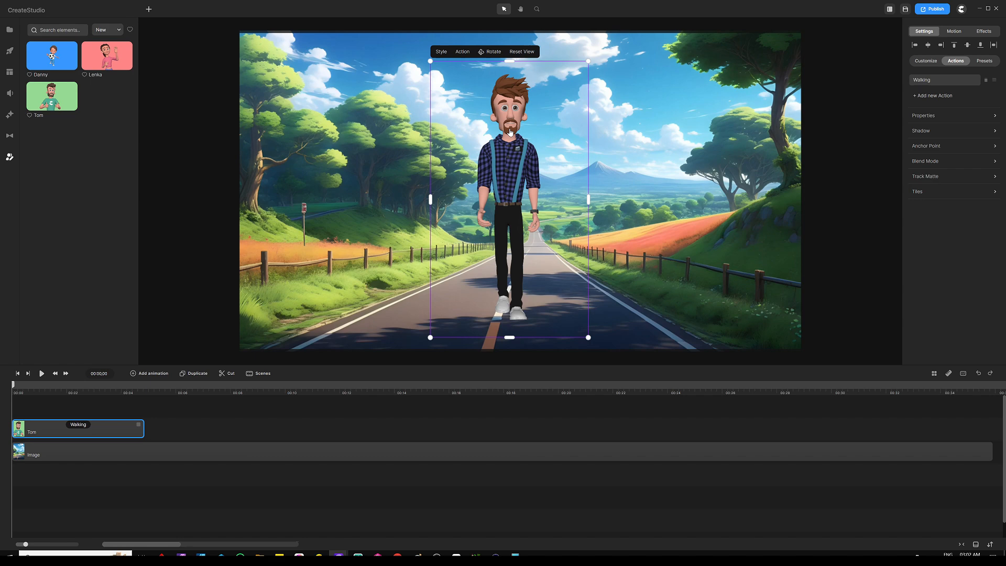
mouse_move(588, 60)
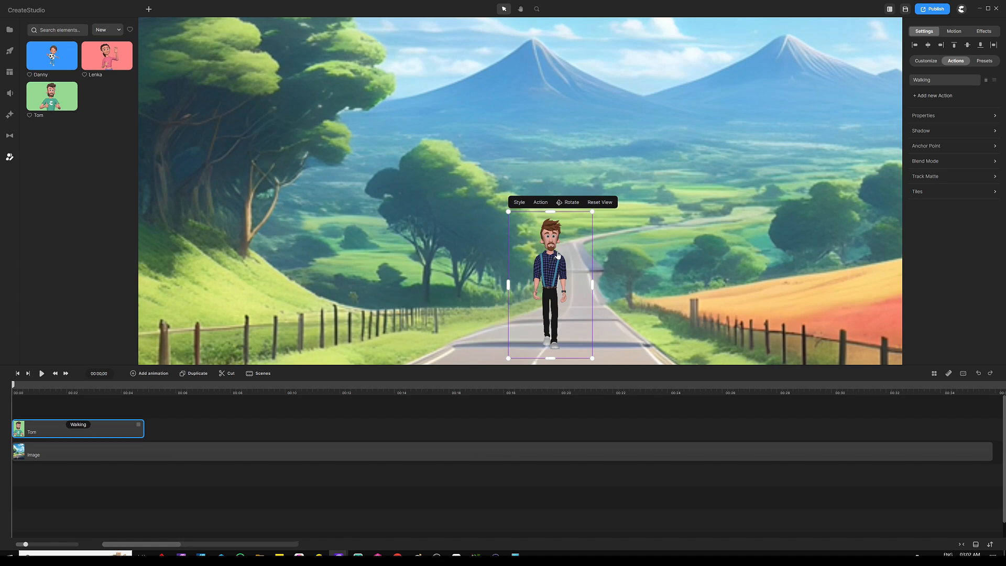
Shrink Tom near the horizon and extend Tom and Image clips to about 35 seconds.
click(600, 202)
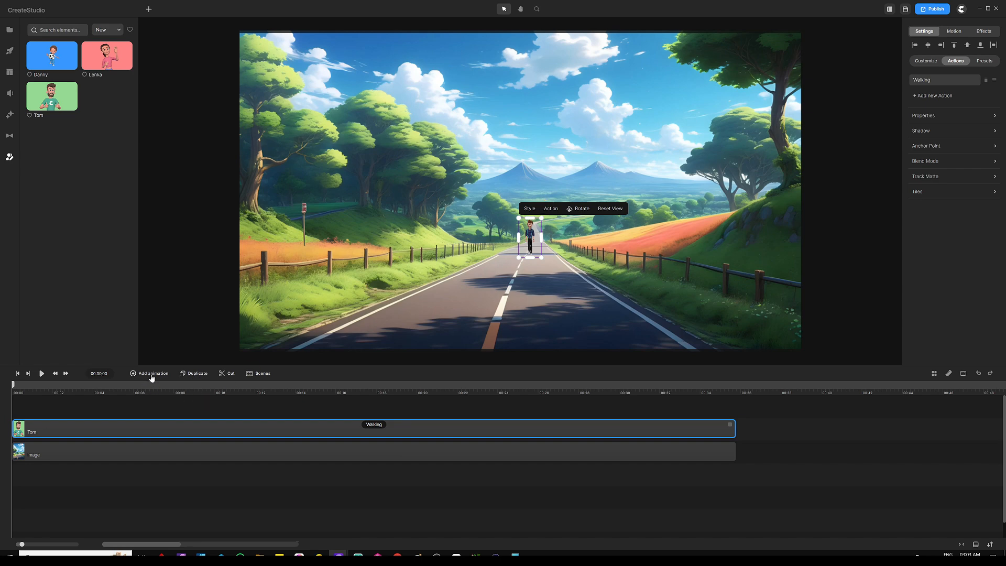
Add a Scale animation to Tom with Smooth easing, ending at the clip's end.
click(152, 373)
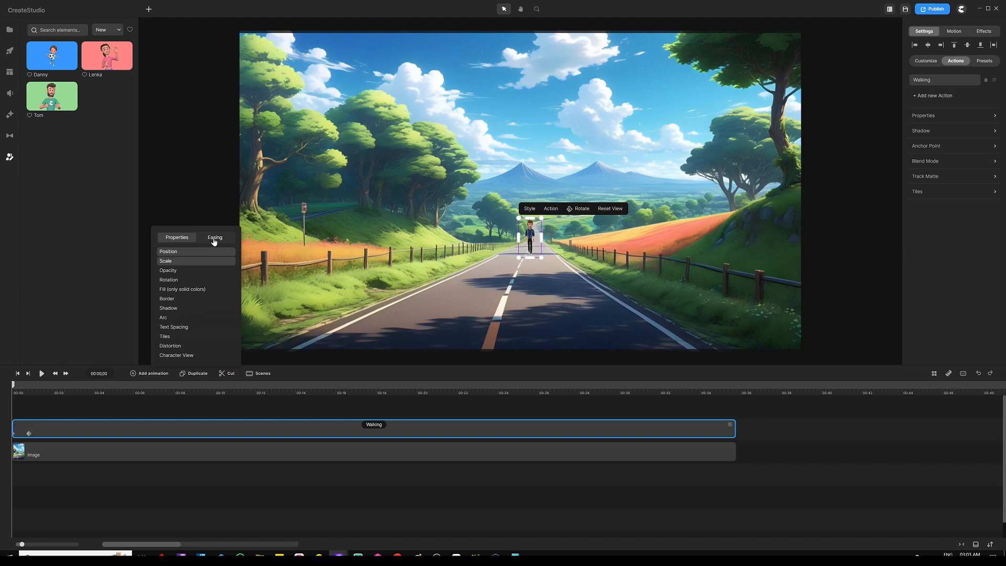
click(215, 238)
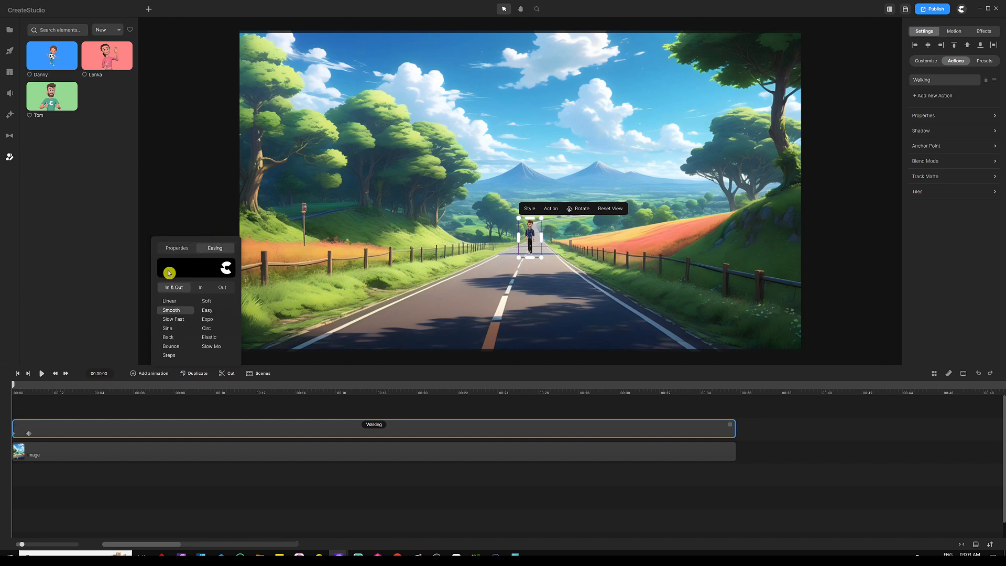
click(169, 301)
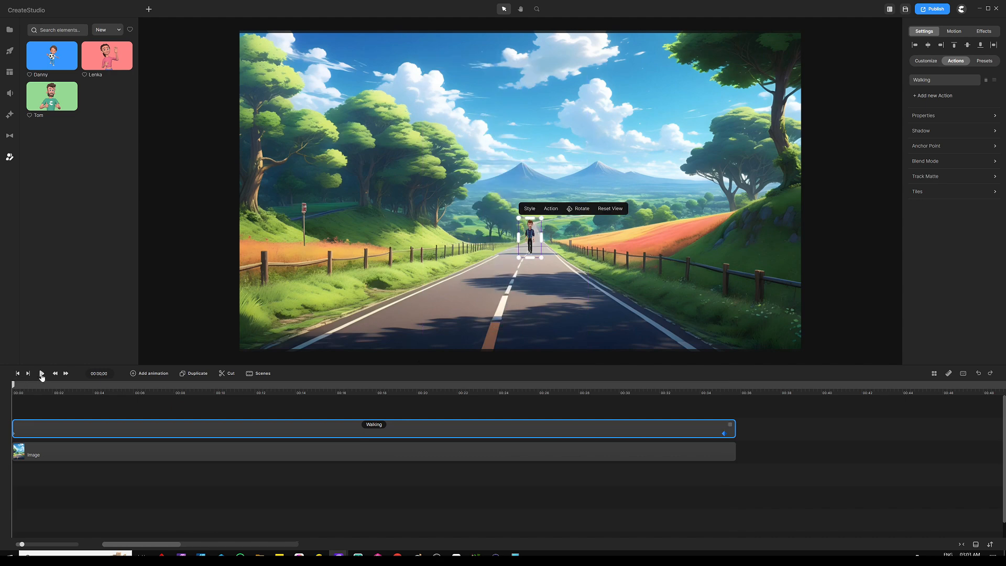
Play the scene and stop around two seconds to confirm Tom is growing.
click(41, 374)
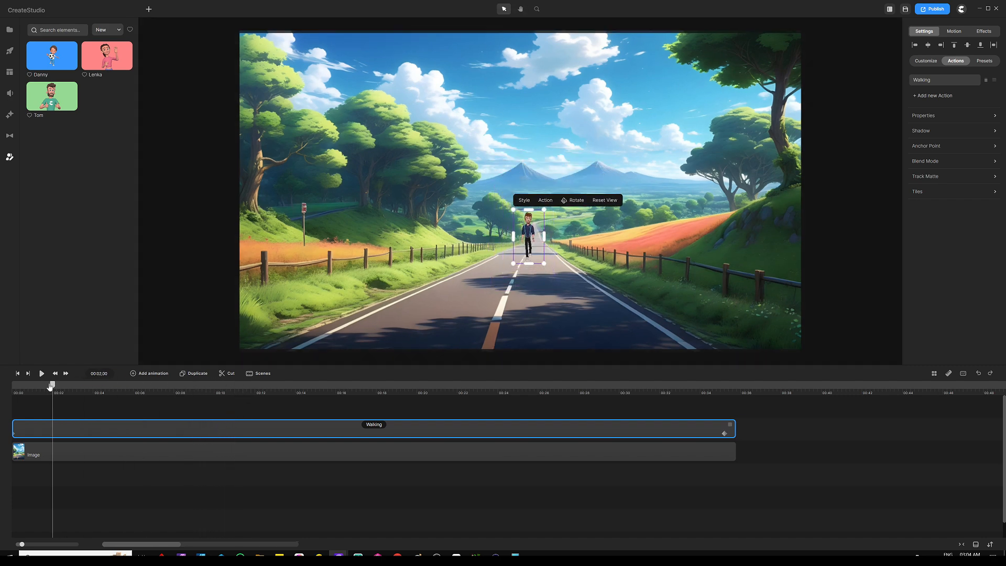
Add a Camera from the Components tab of Effects & Components.
click(9, 115)
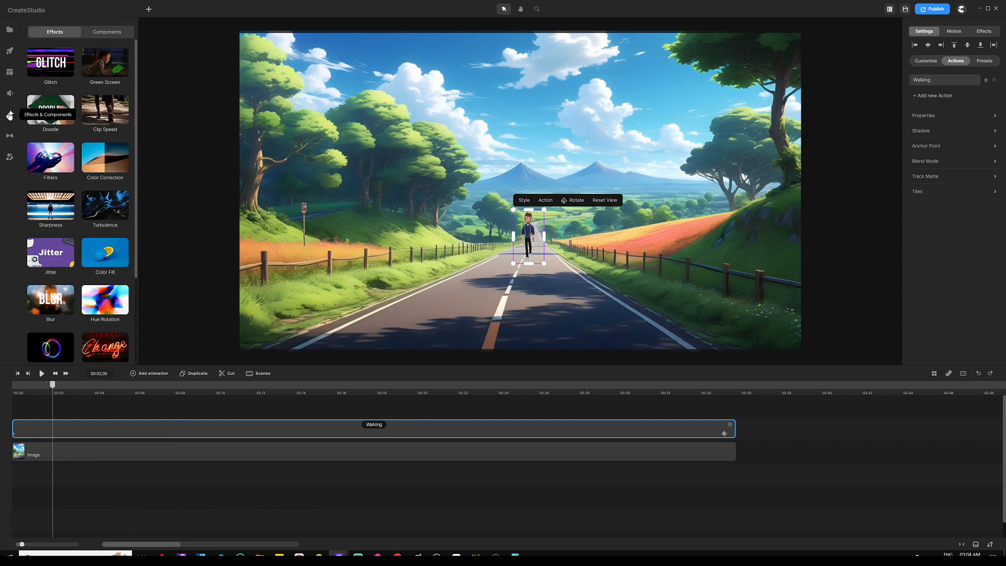
mouse_move(111, 38)
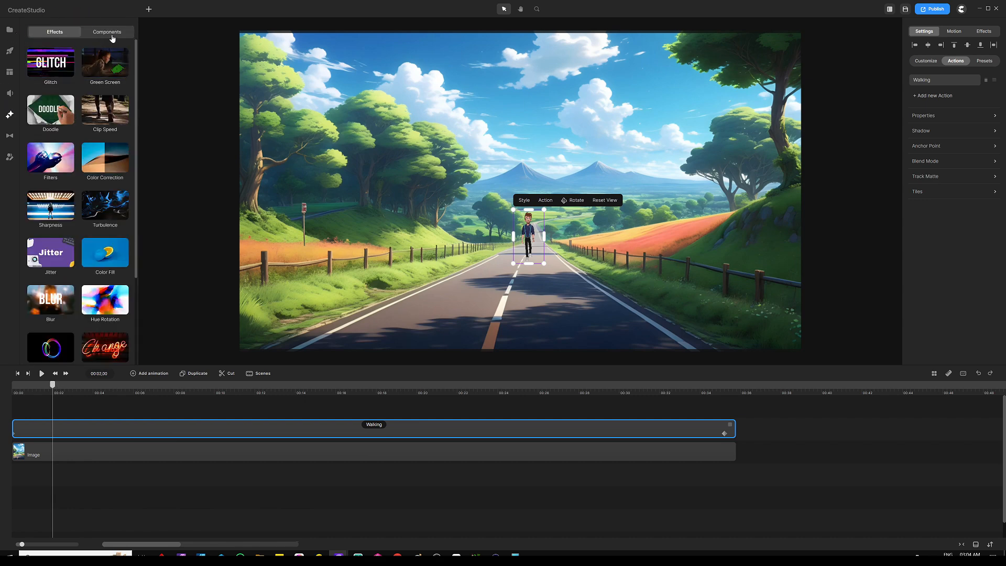
click(107, 31)
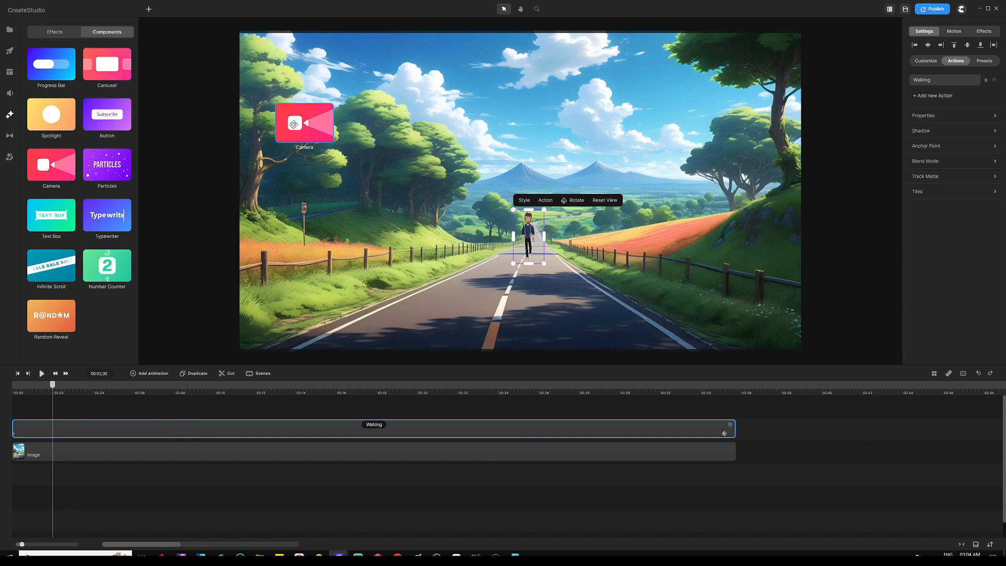
click(304, 123)
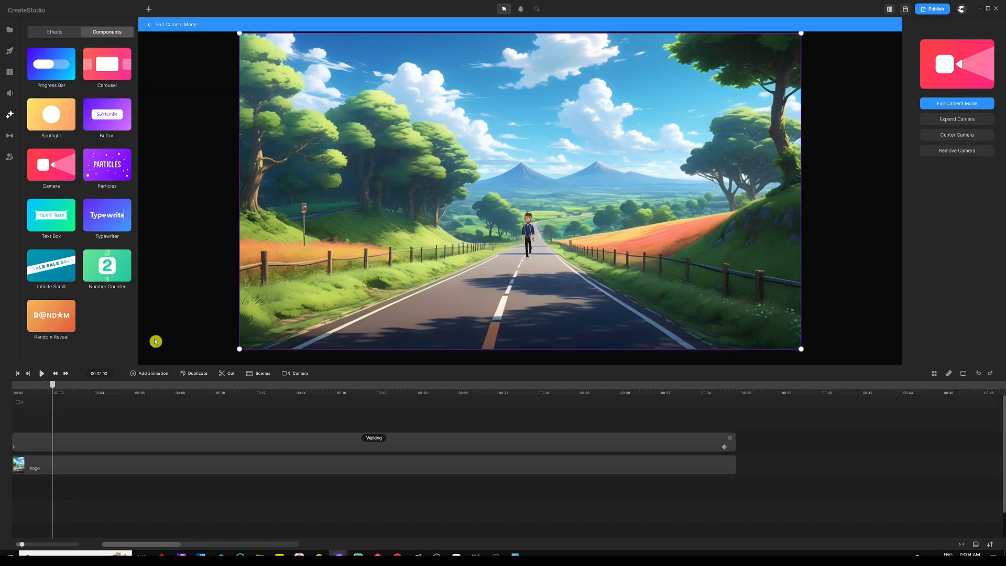
mouse_move(70, 421)
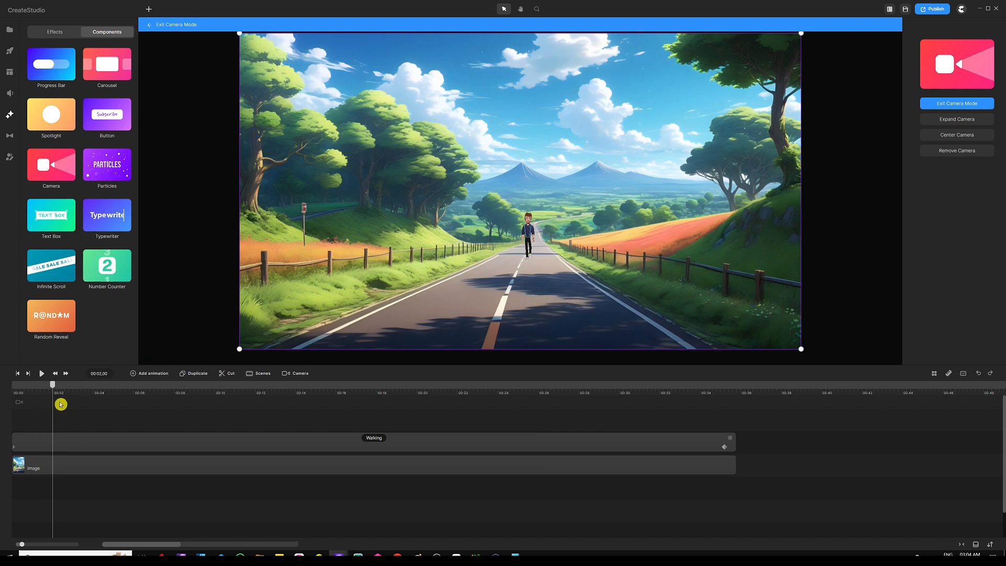
Add a Camera animation at two seconds on the camera track, framing Tom.
click(12, 401)
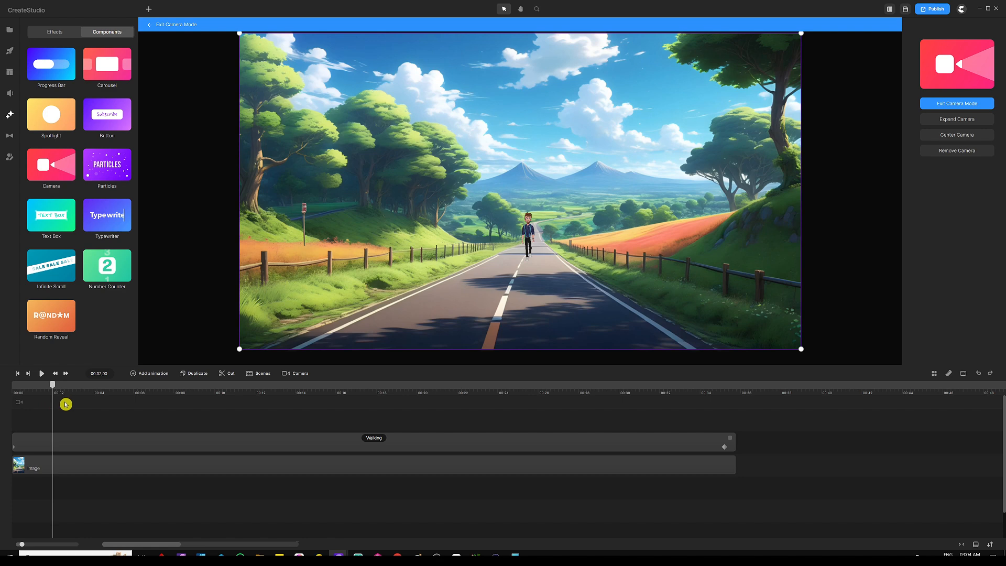
click(173, 25)
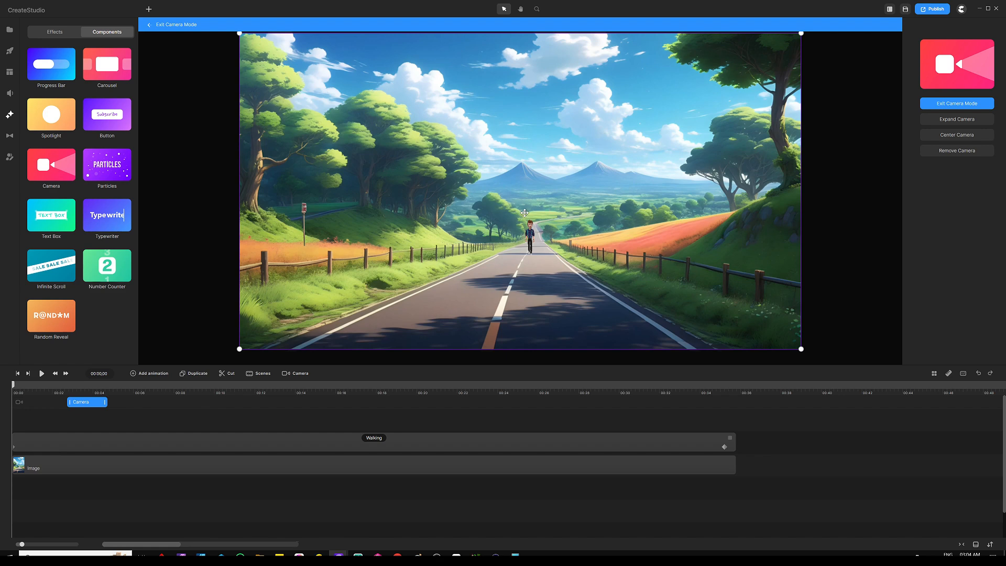
mouse_move(778, 70)
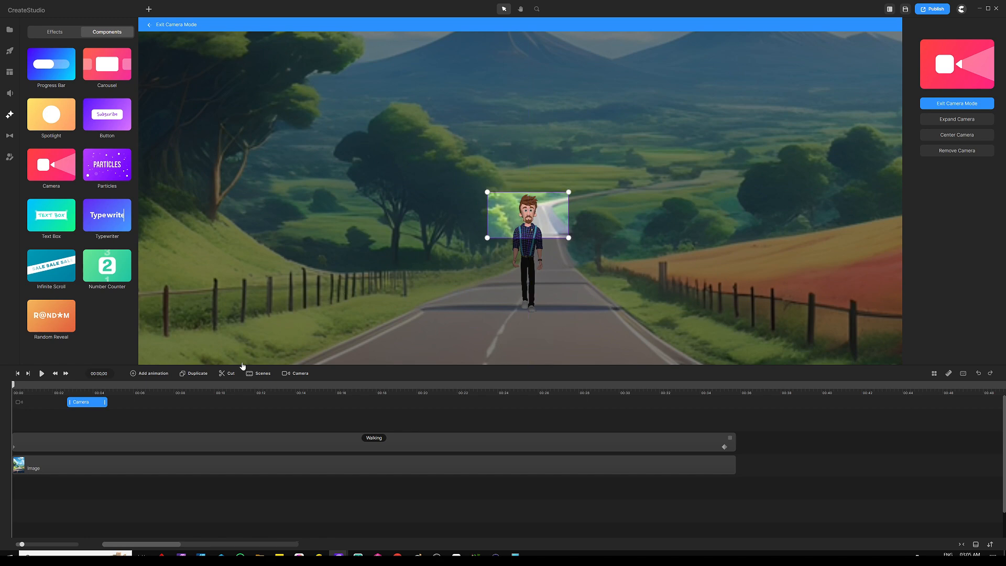
mouse_move(15, 388)
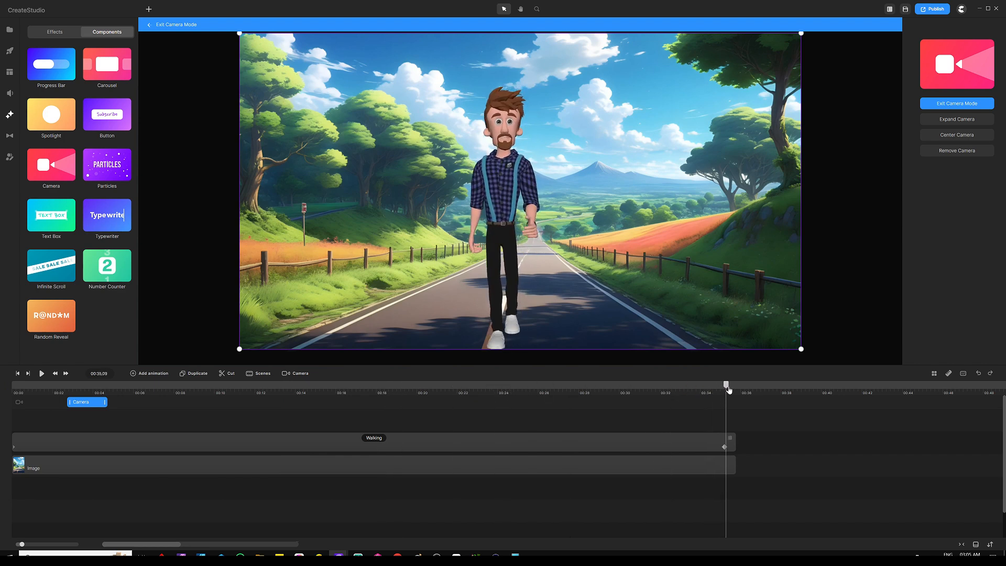
mouse_move(689, 108)
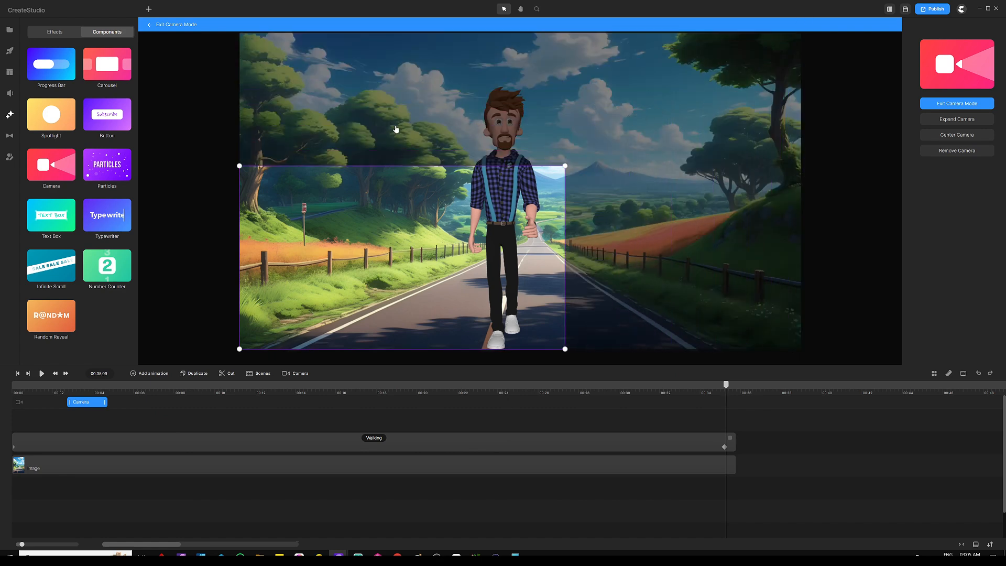
mouse_move(314, 214)
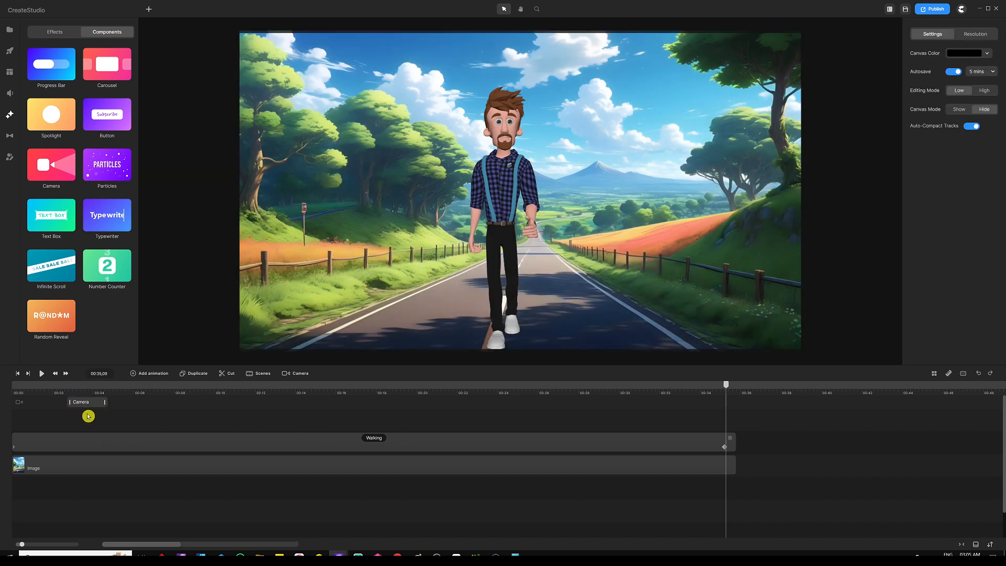
Set the Camera zoom animation's easing to Linear.
click(87, 402)
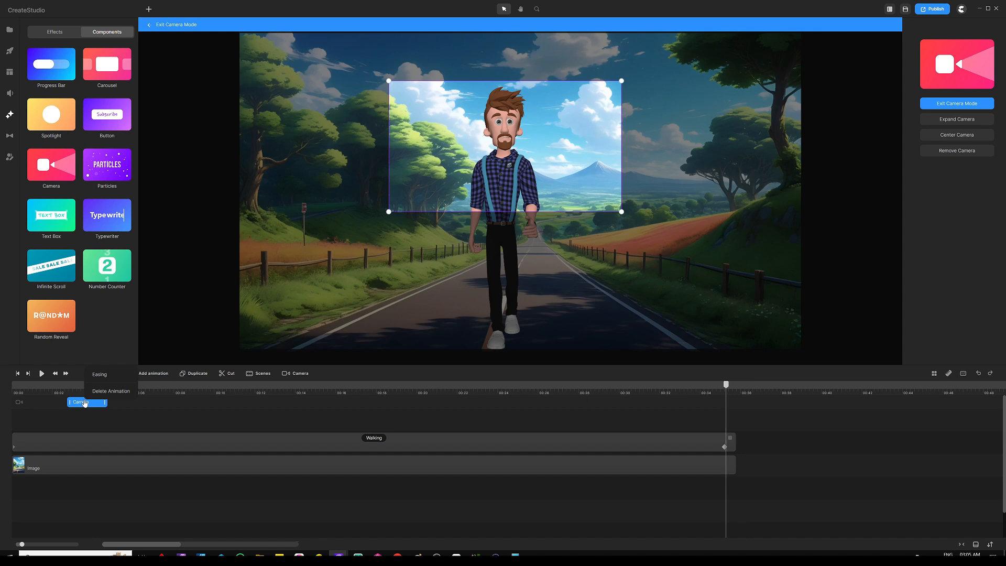
mouse_move(75, 410)
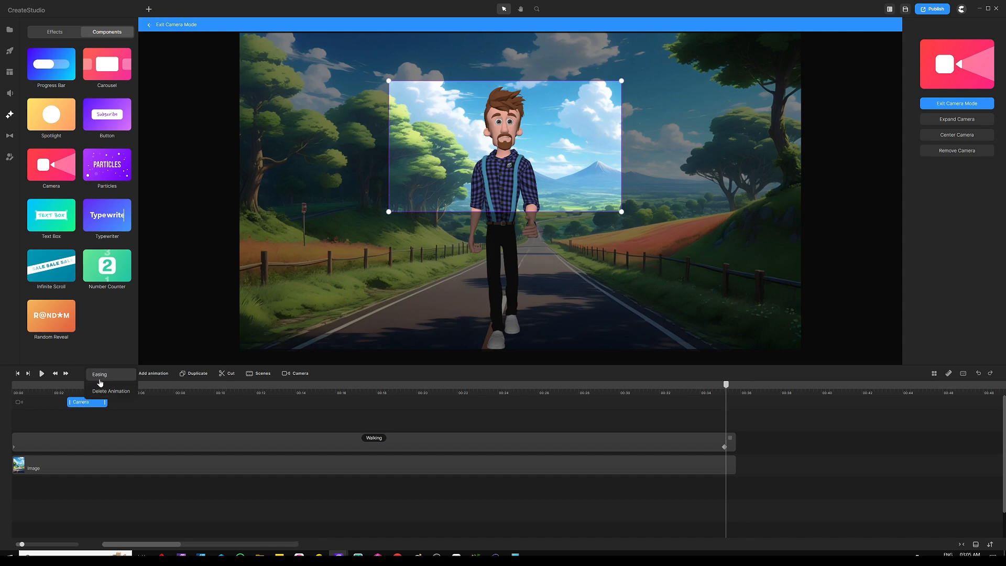
mouse_move(111, 383)
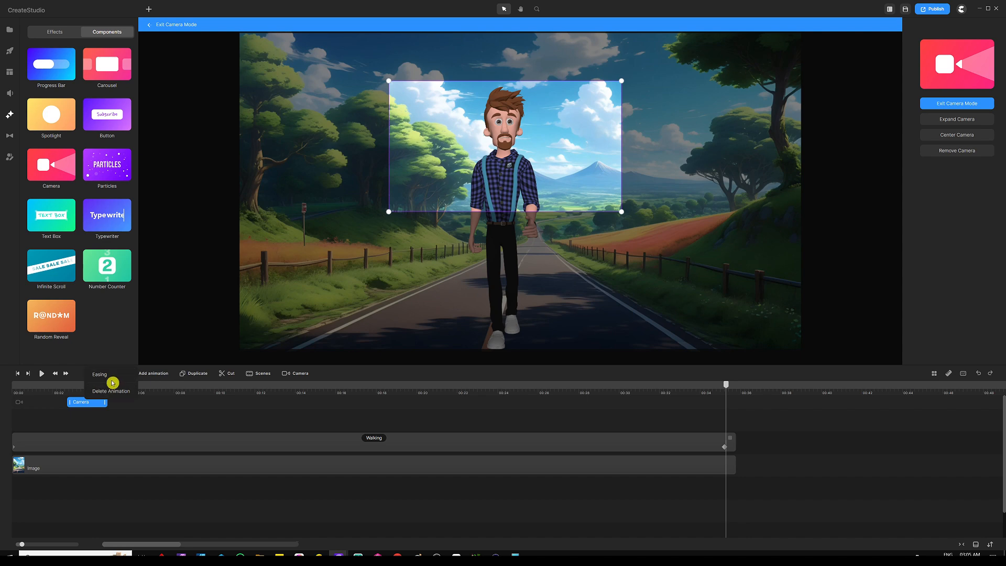
click(99, 375)
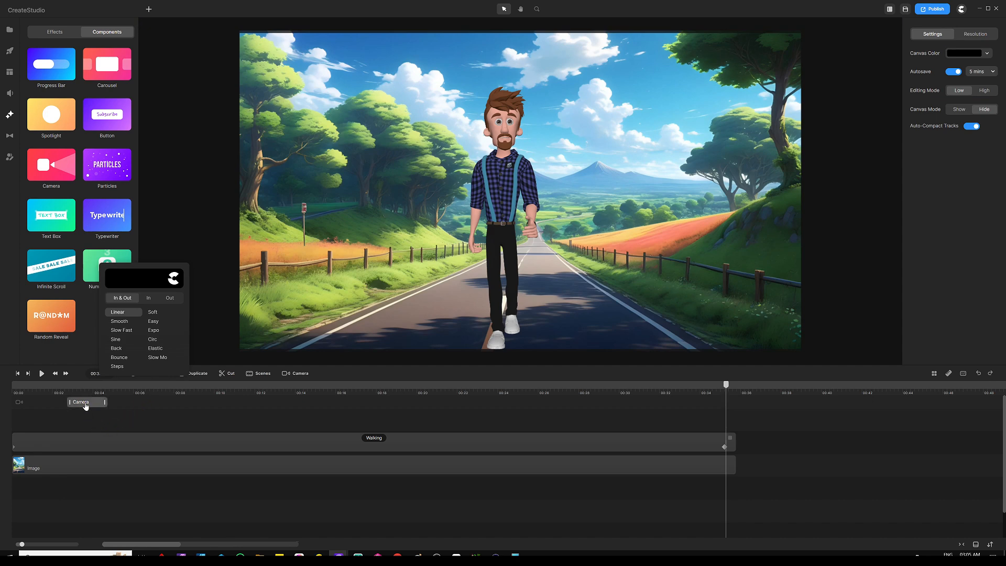
click(86, 402)
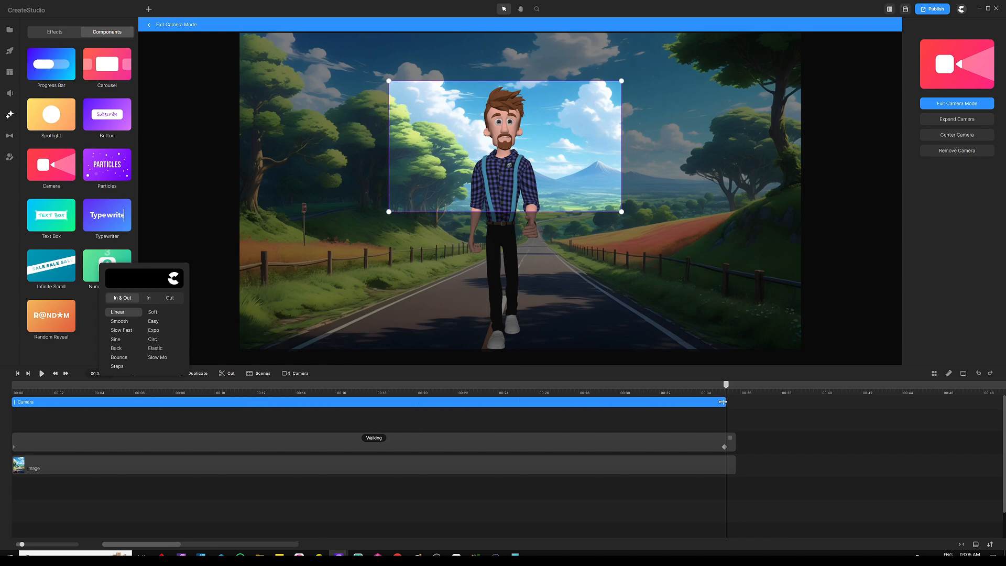
Exit camera mode and rewind the scene to its opening moment.
click(955, 103)
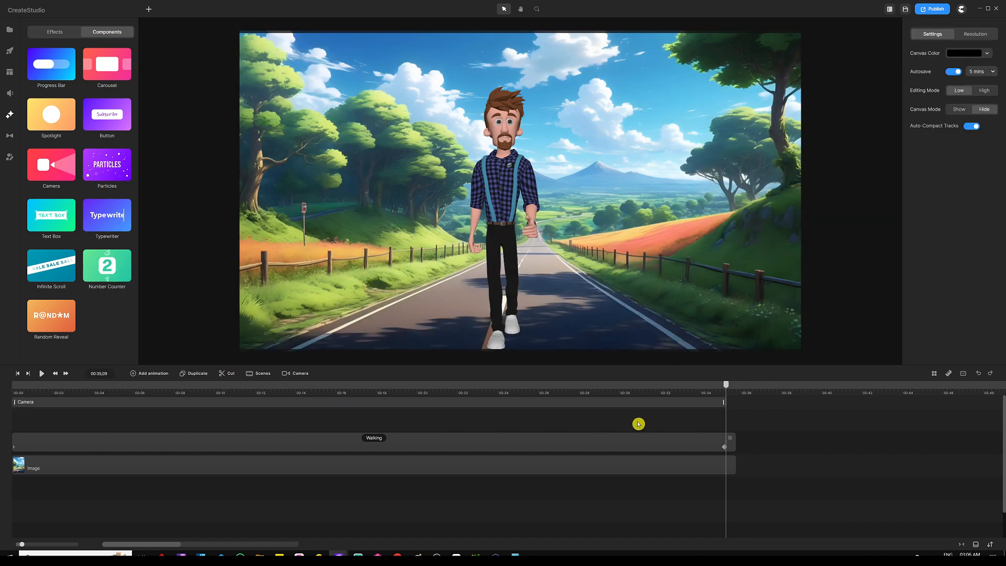
click(41, 372)
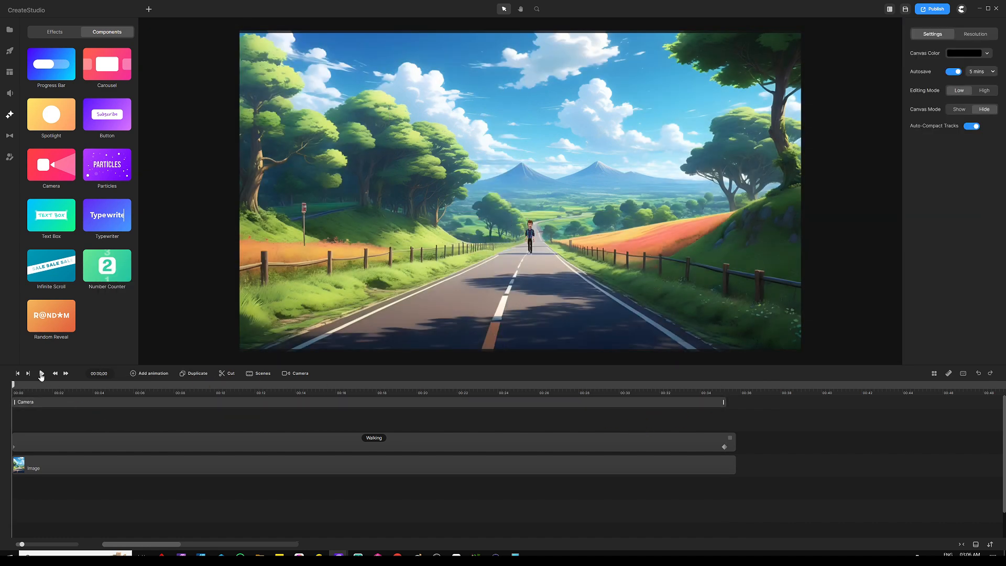
Preview Tom approaching as the camera zooms in, pausing near 35 seconds.
click(41, 373)
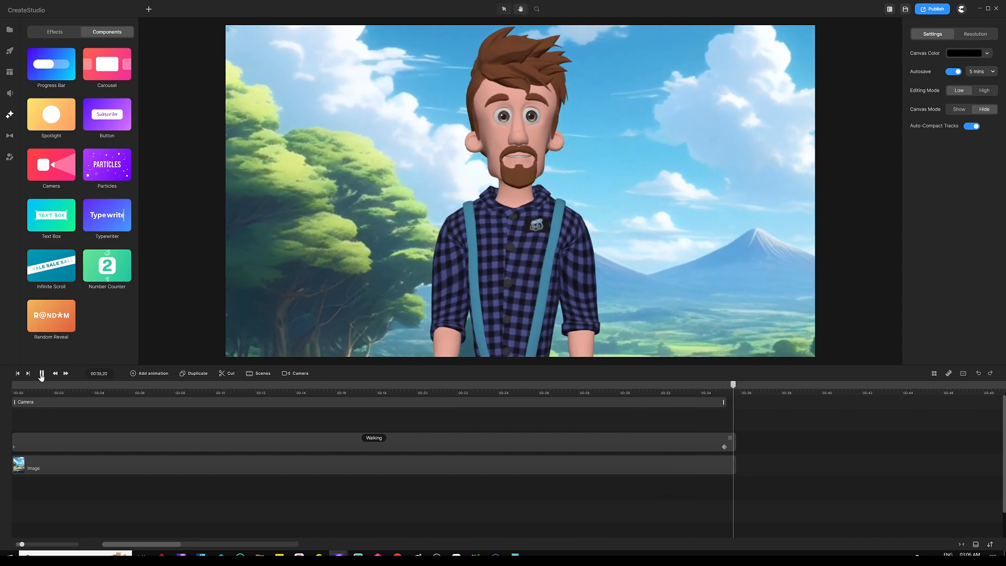
click(41, 372)
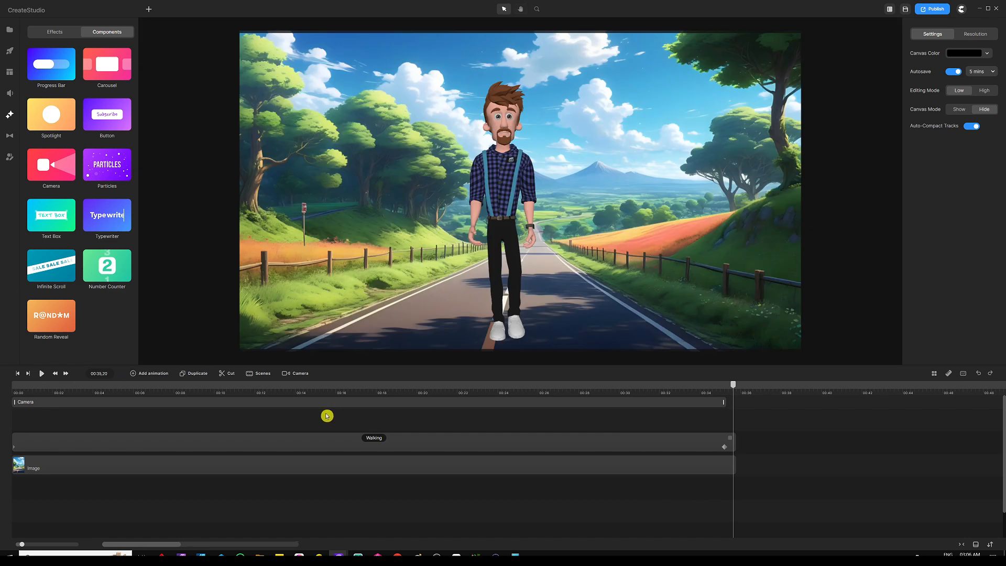